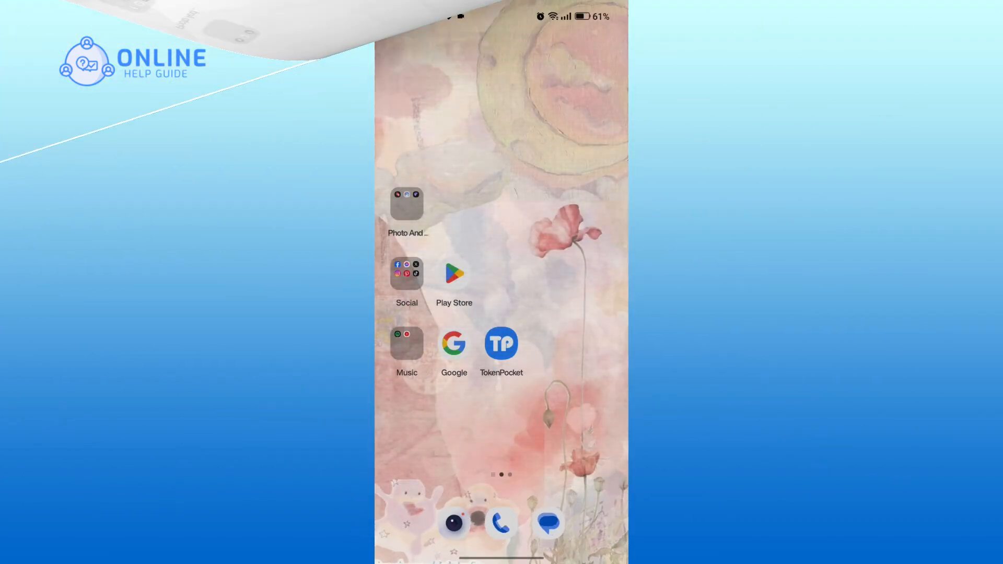
Launch the TokenPocket wallet app from the Android home screen
click(502, 343)
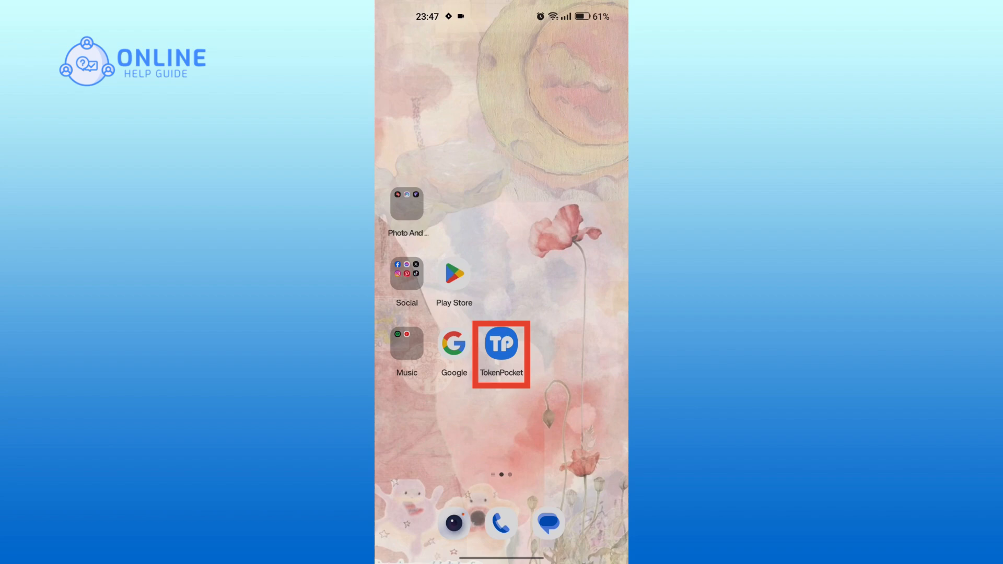
click(501, 343)
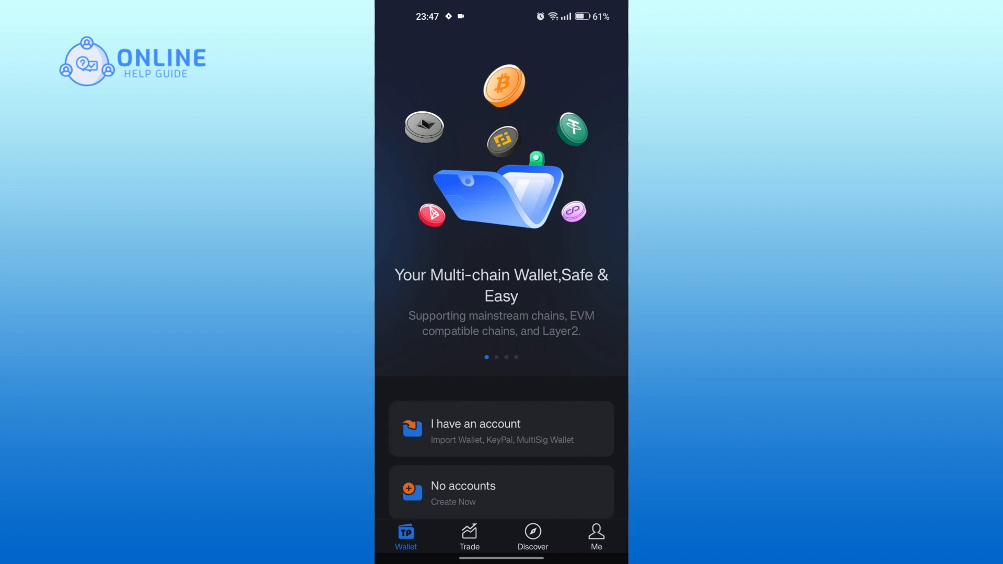
Begin importing an existing wallet via 'I have an account'
click(501, 428)
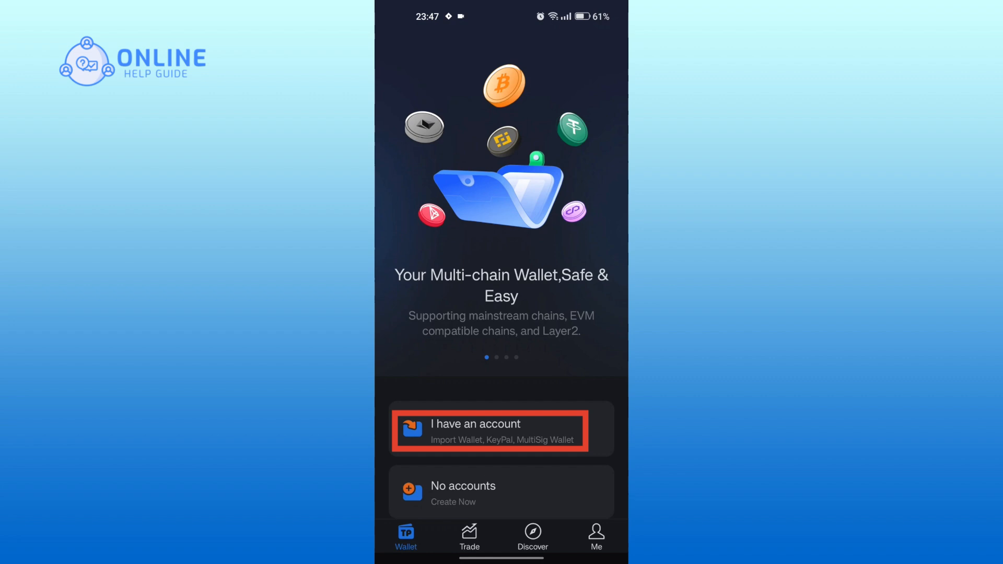
click(501, 428)
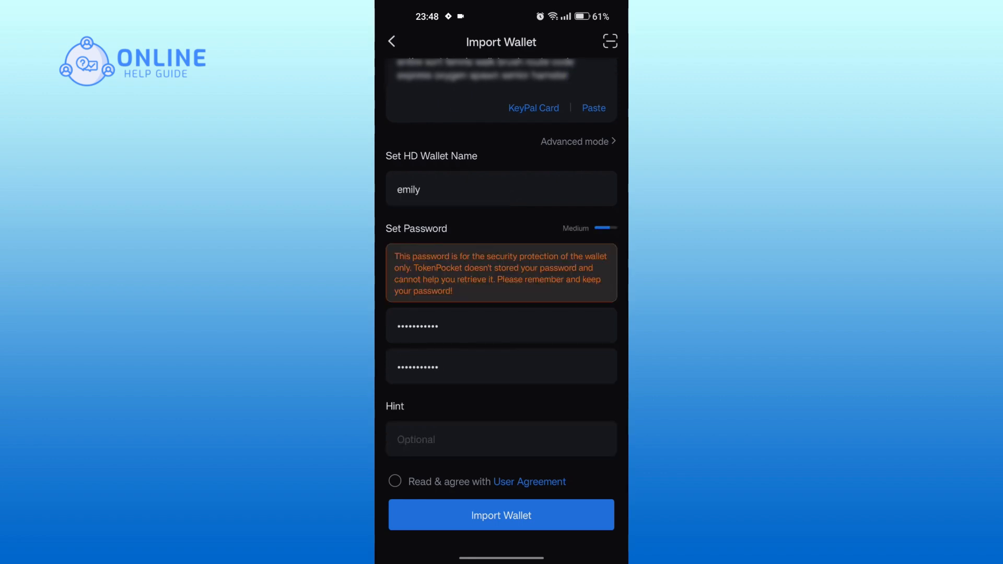
Tick 'Read & agree with User Agreement' and submit the wallet import
click(395, 481)
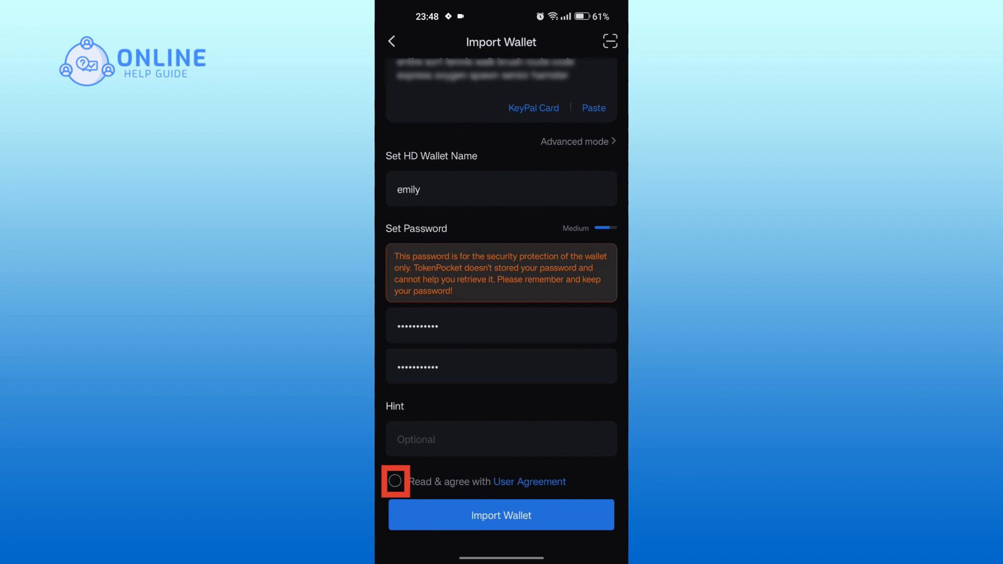
click(394, 481)
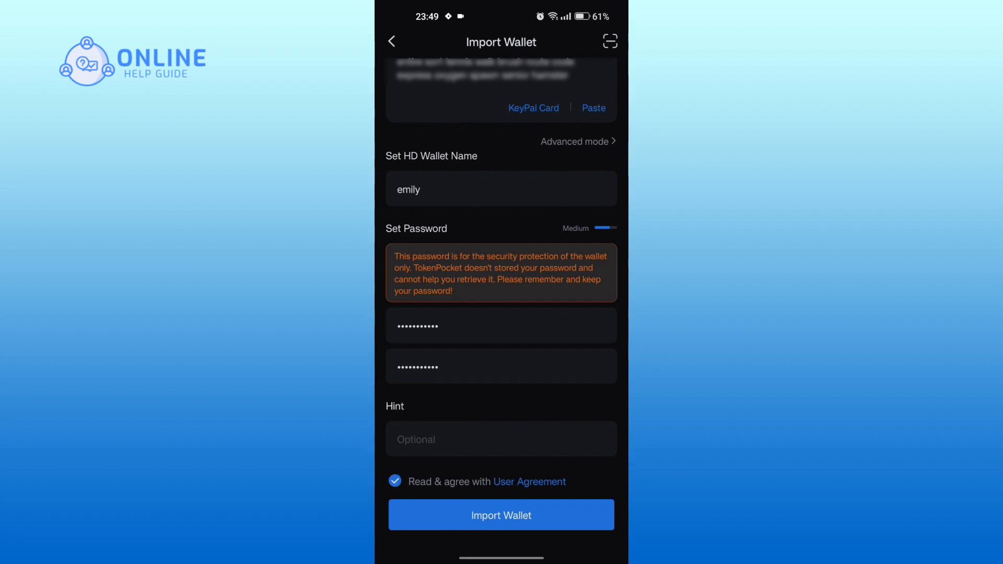
click(501, 515)
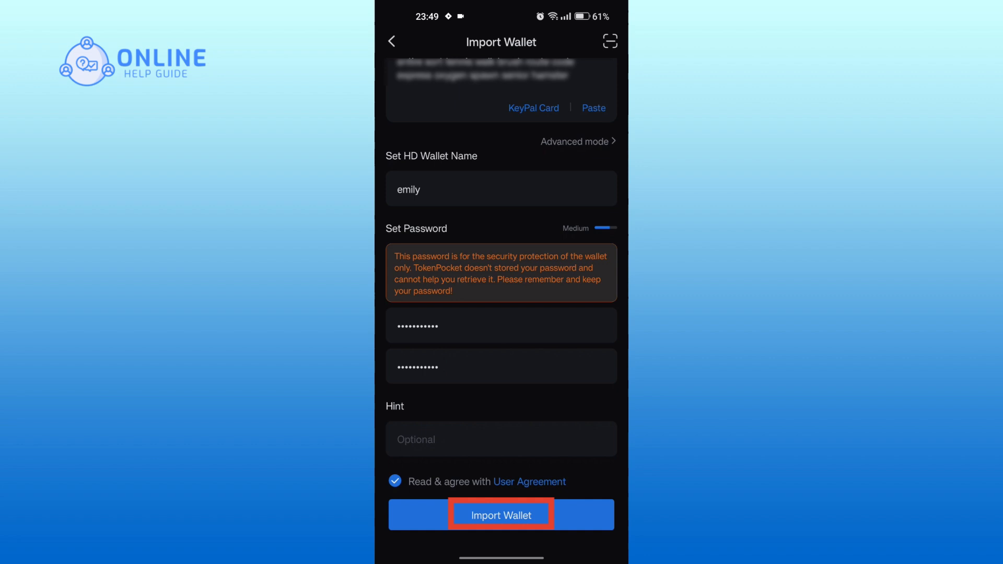
click(501, 514)
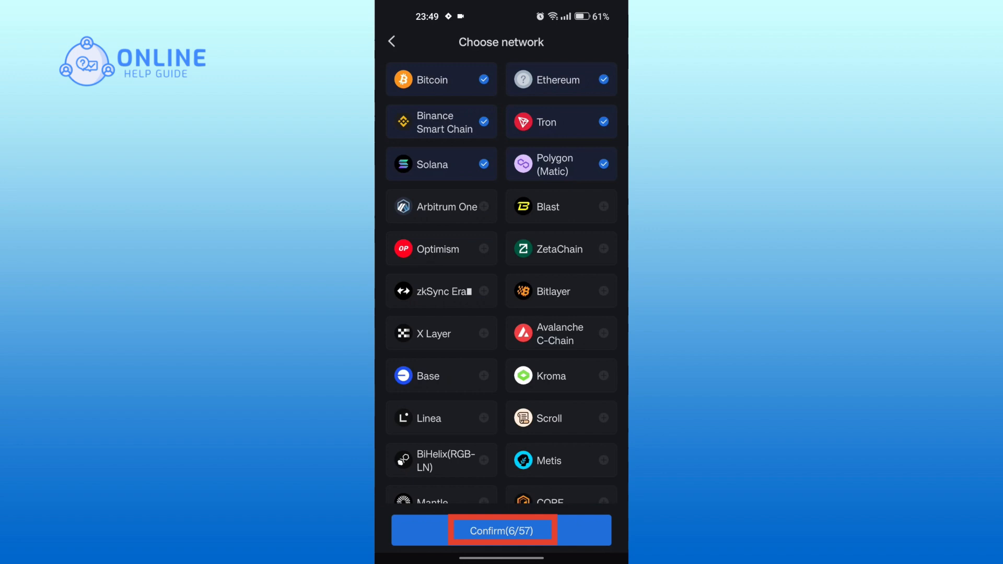
Confirm the six selected networks (6/57) and accept the generated wallet
click(501, 530)
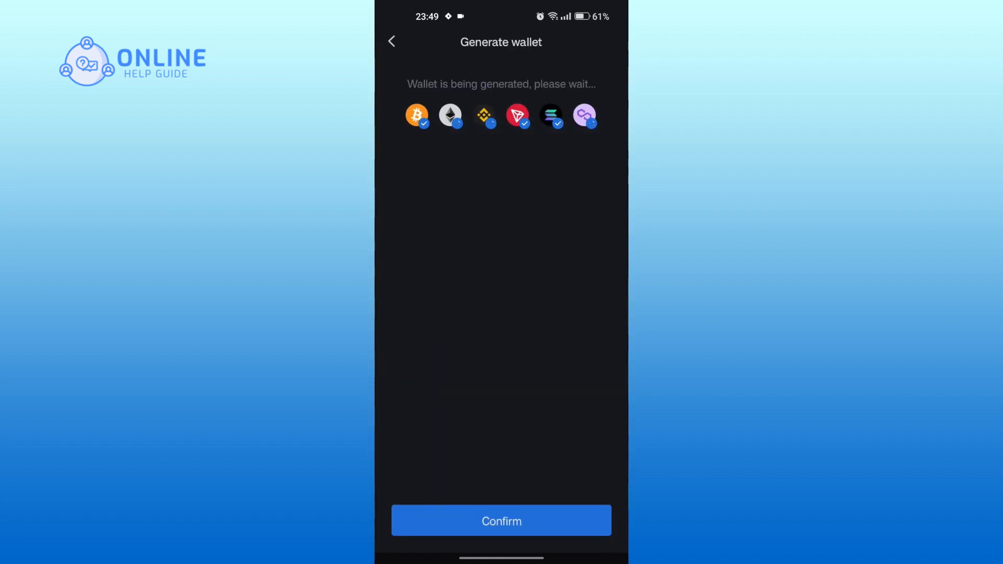
click(501, 521)
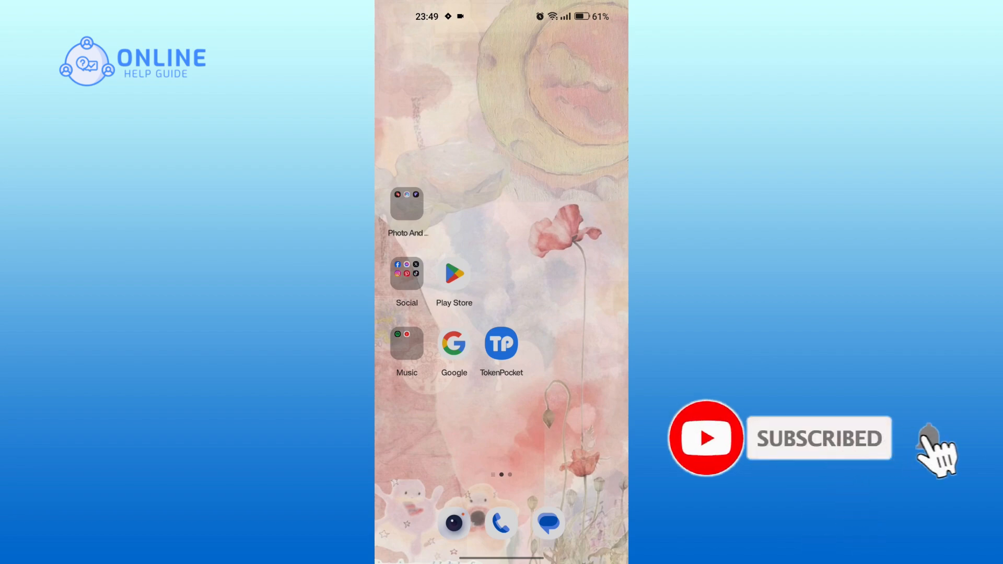
click(928, 437)
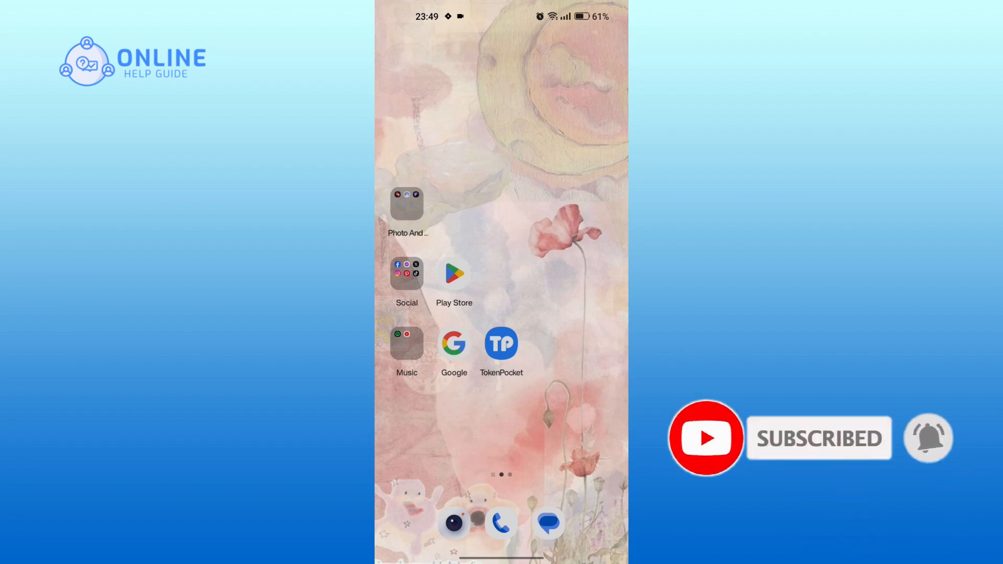